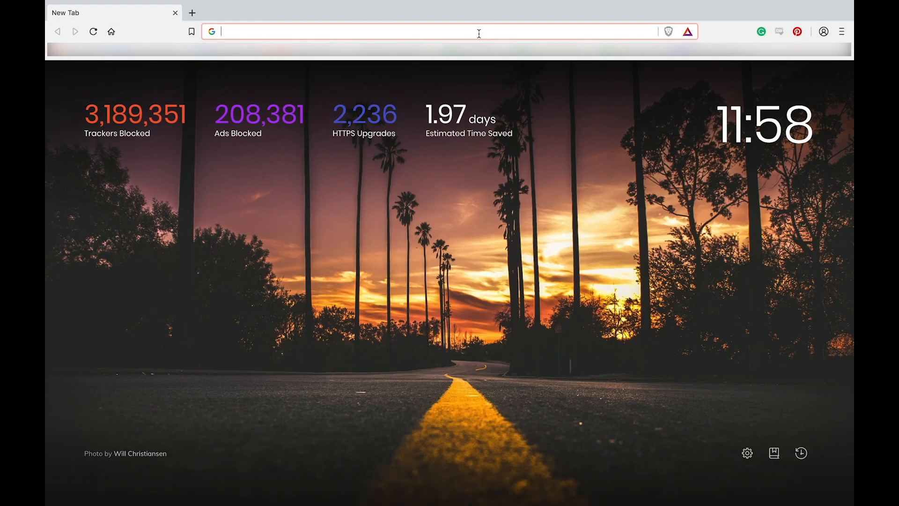
Step: Navigate to publishers.basicattentiontoken.org to reach the Brave Rewards Creators dashboard
type("publishers.basicattentiontoken.org/publishers/home")
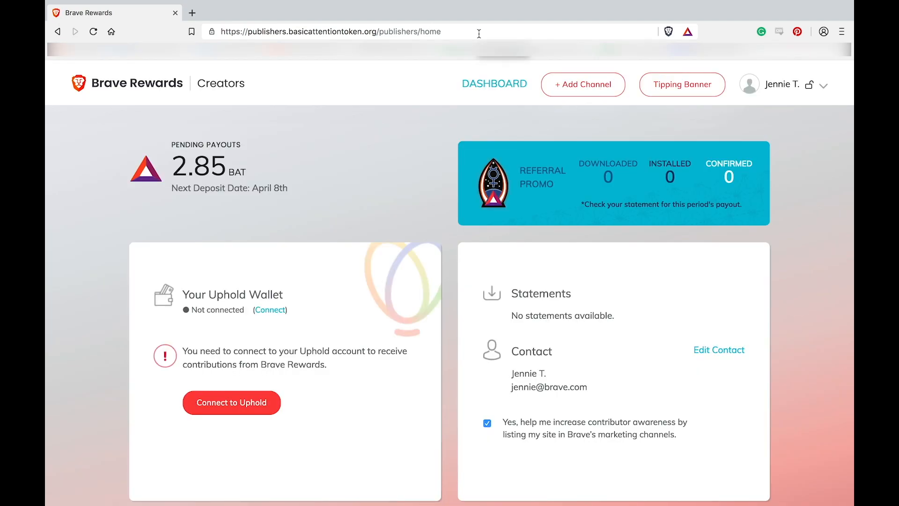
mouse_move(622, 80)
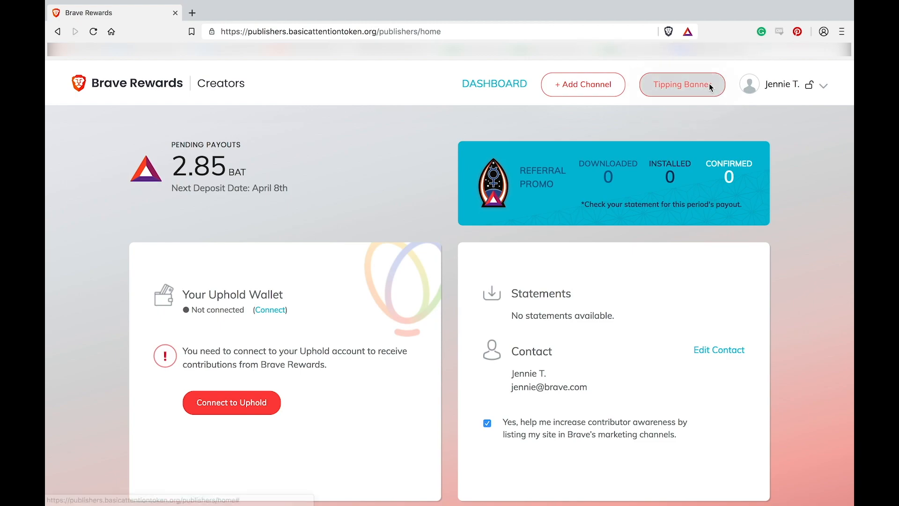
Step: Bring up the Customize Your Tipping Banner introduction from the dashboard
left_click(682, 84)
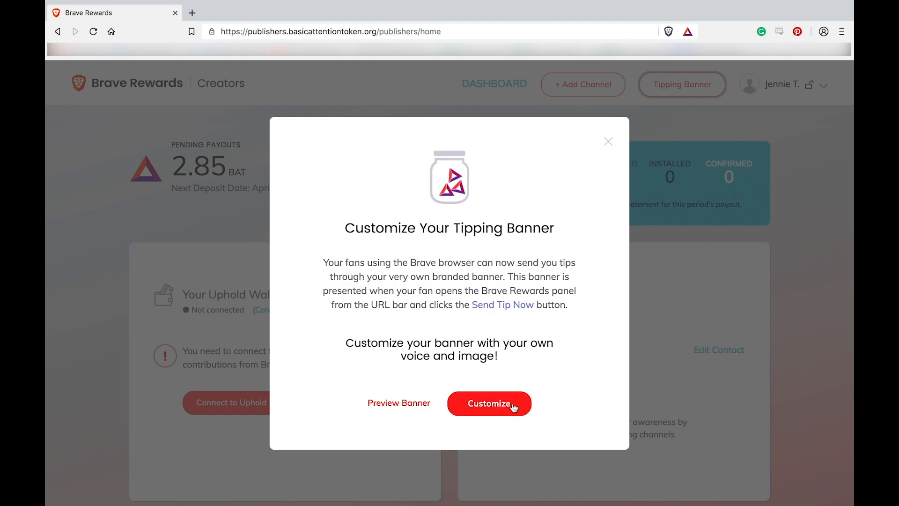
Step: Customize the Basic Attention Token Community channel with Cover photo.jpg and Profile.png
left_click(489, 403)
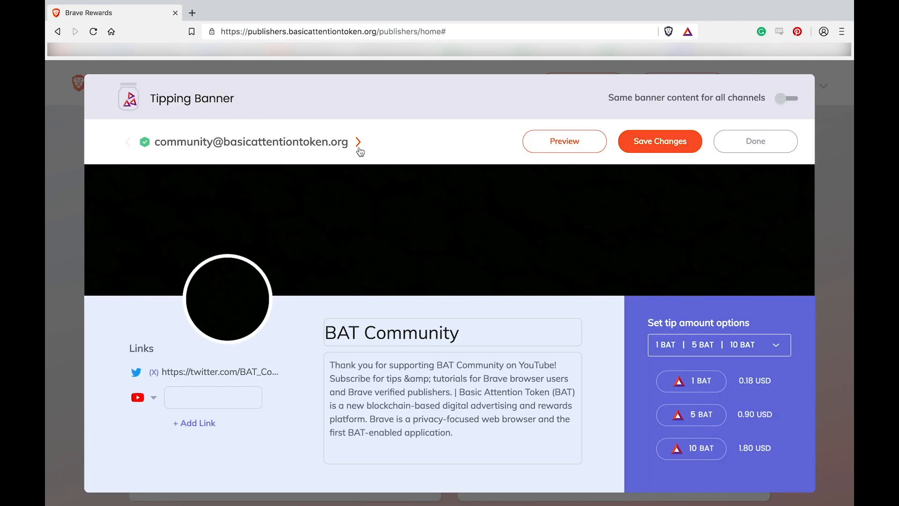
left_click(359, 142)
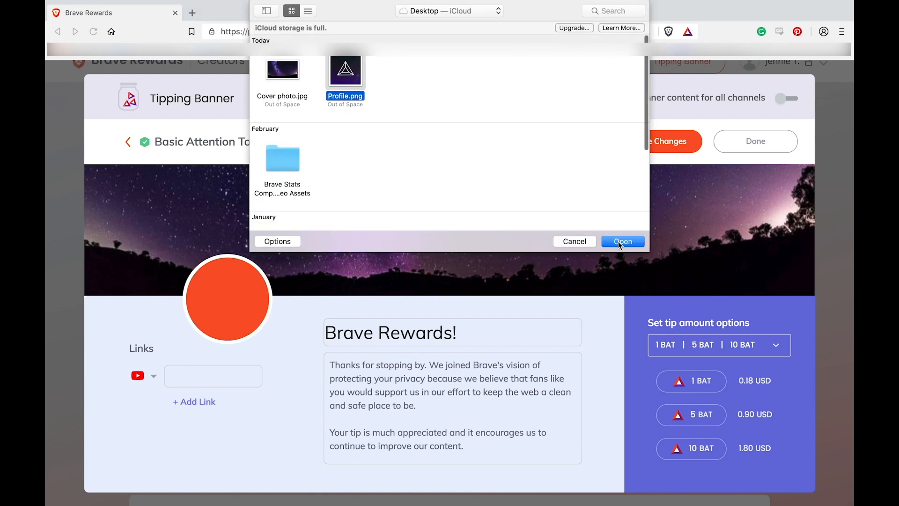
left_click(623, 241)
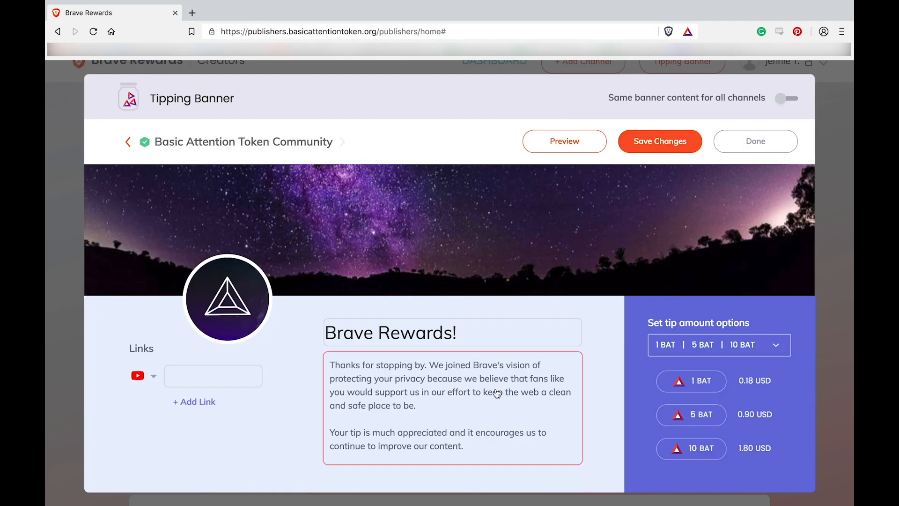
Step: Add the Twitter link and title 'BAT Community', then begin the channel description
type("https://twitter.com/")
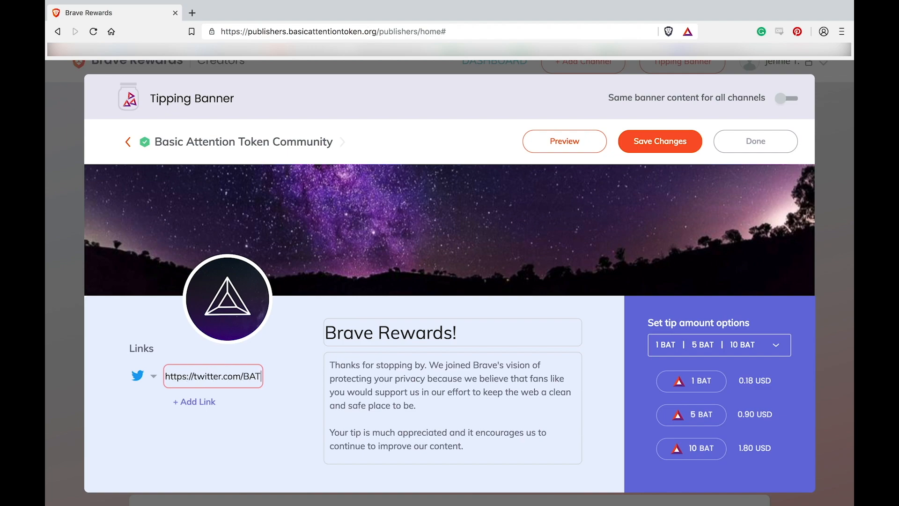
type("BAT C")
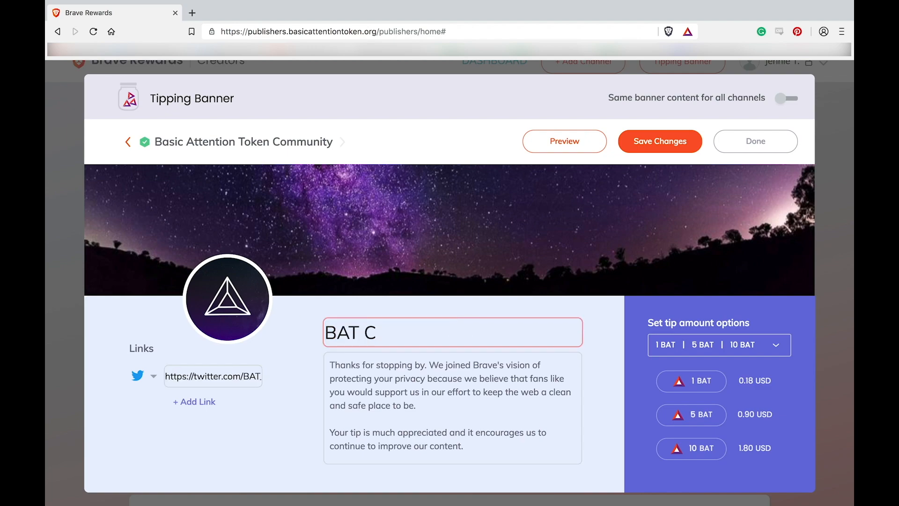
left_click(194, 402)
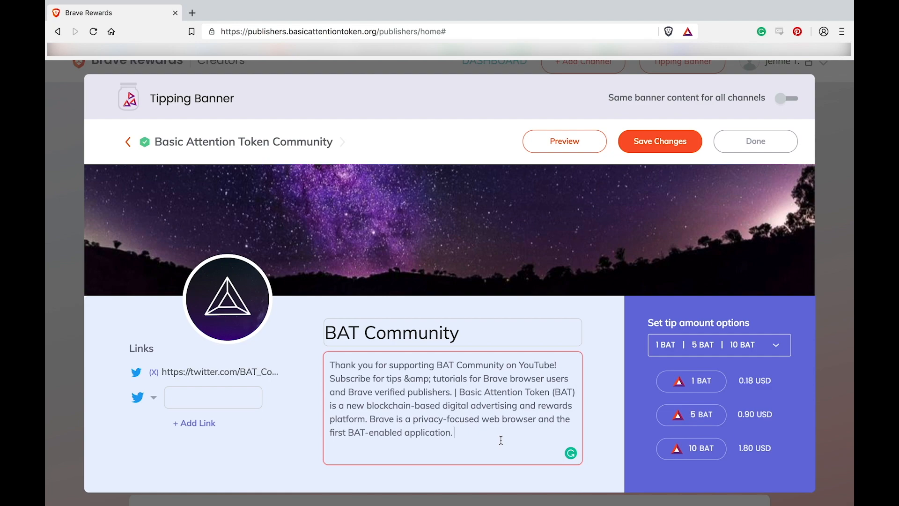
mouse_move(721, 403)
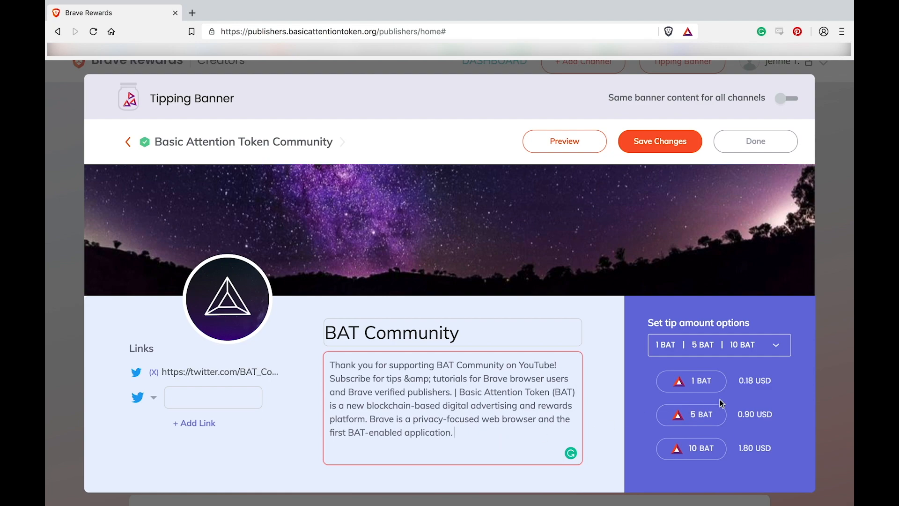
mouse_move(704, 349)
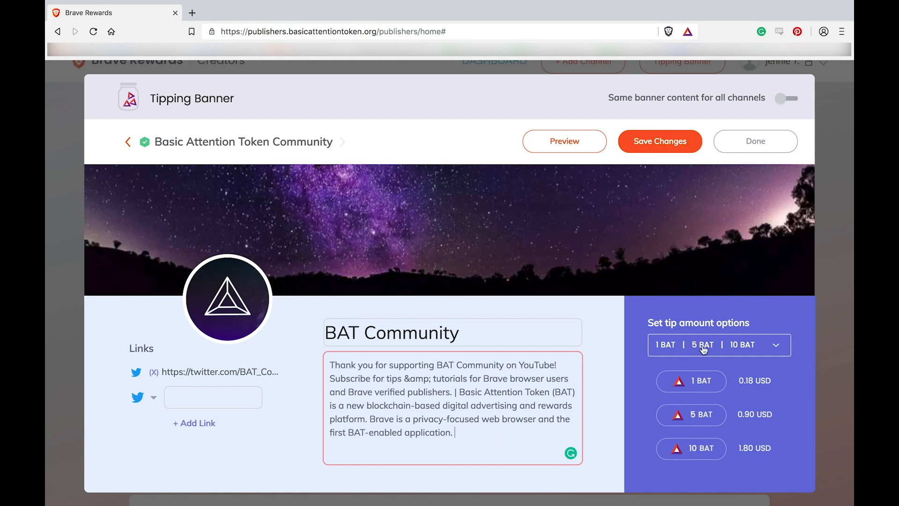
left_click(776, 345)
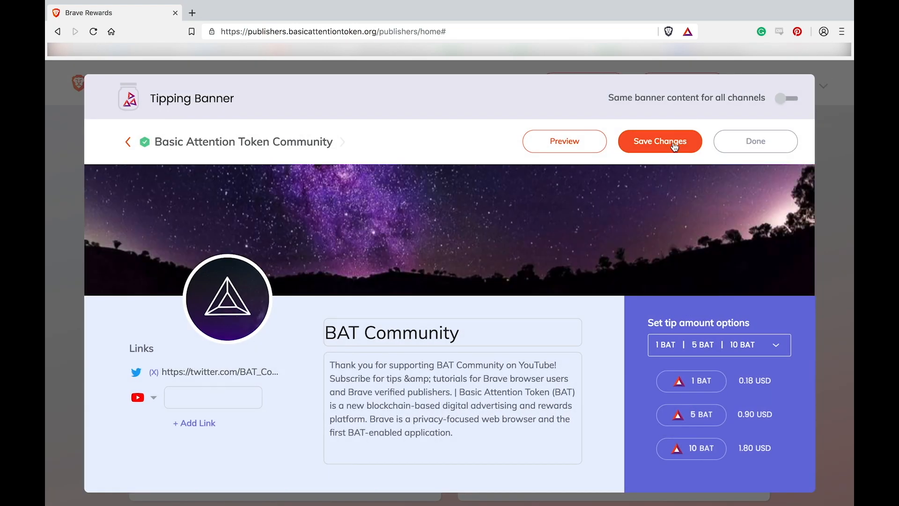
Step: Save the banner, acknowledge the 24-hour update notice and return to the dashboard
left_click(659, 141)
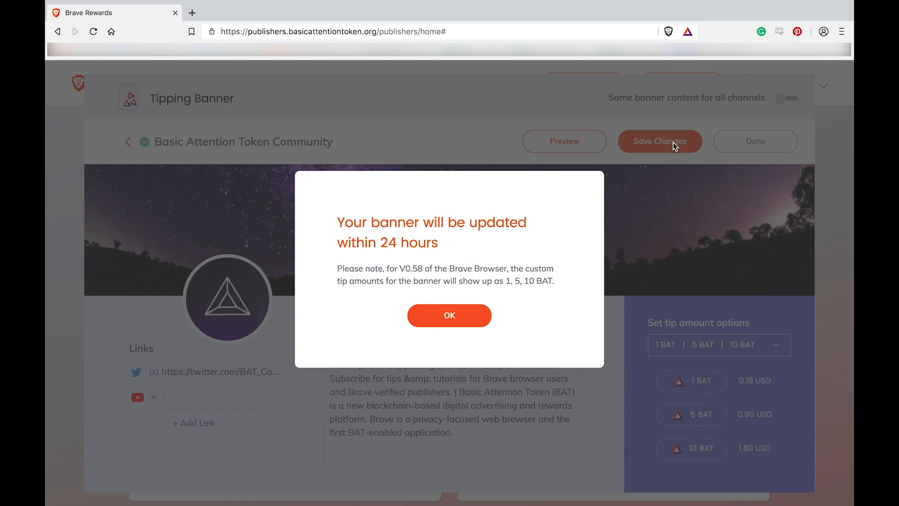
mouse_move(552, 319)
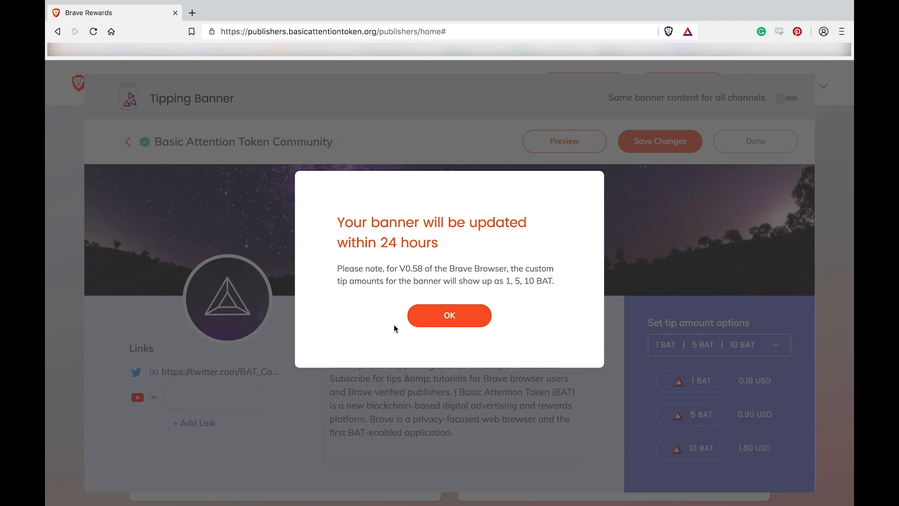
mouse_move(469, 285)
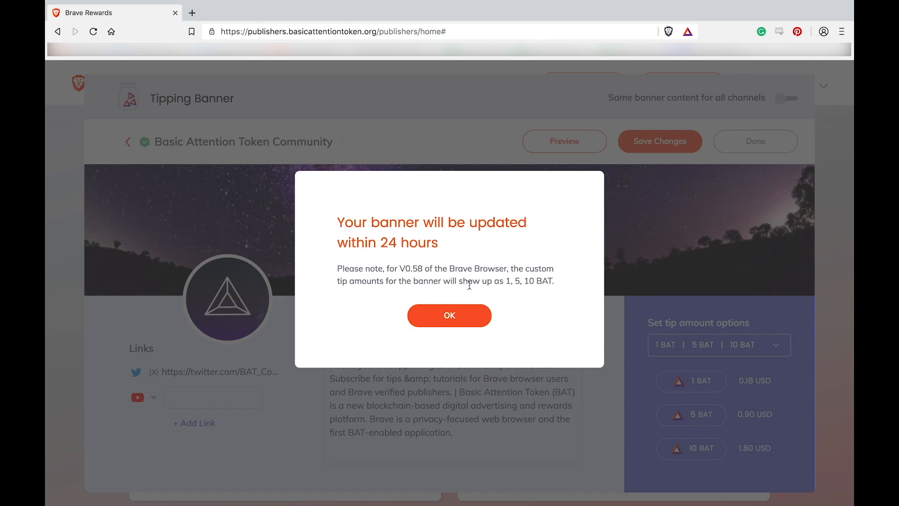
mouse_move(548, 295)
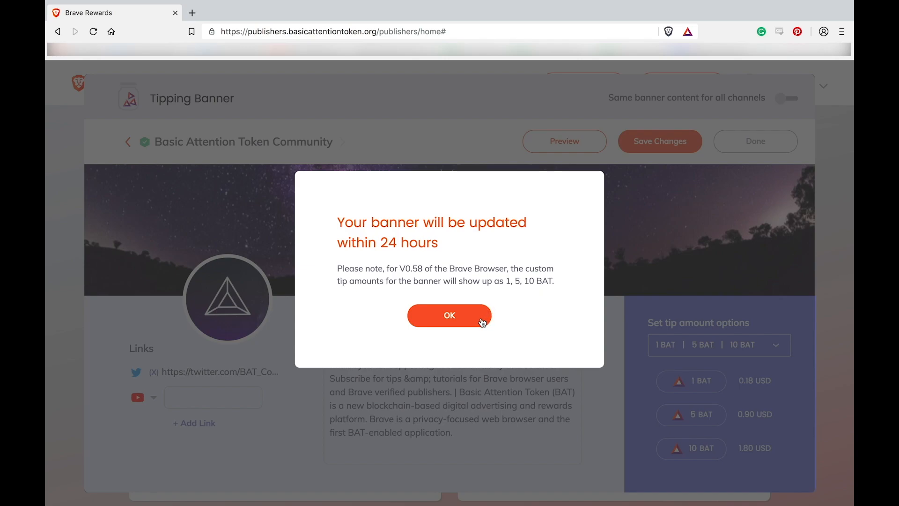
left_click(449, 316)
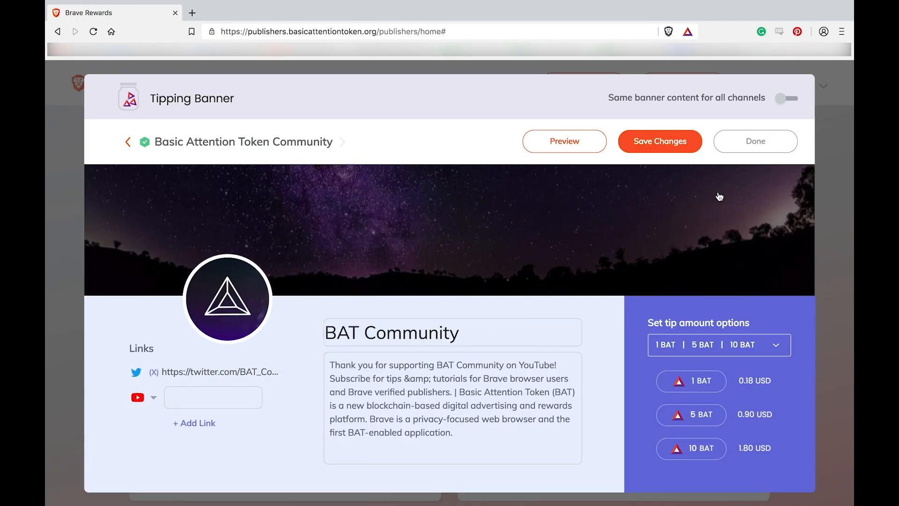
left_click(755, 142)
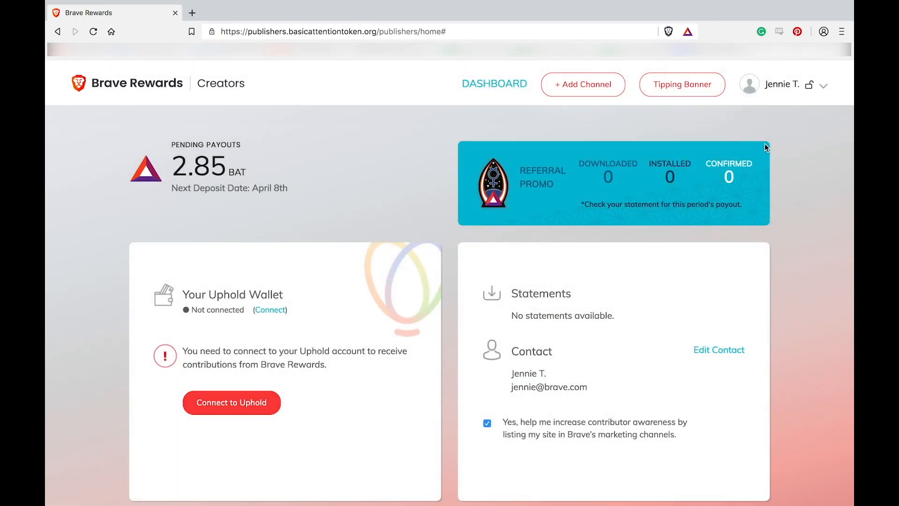